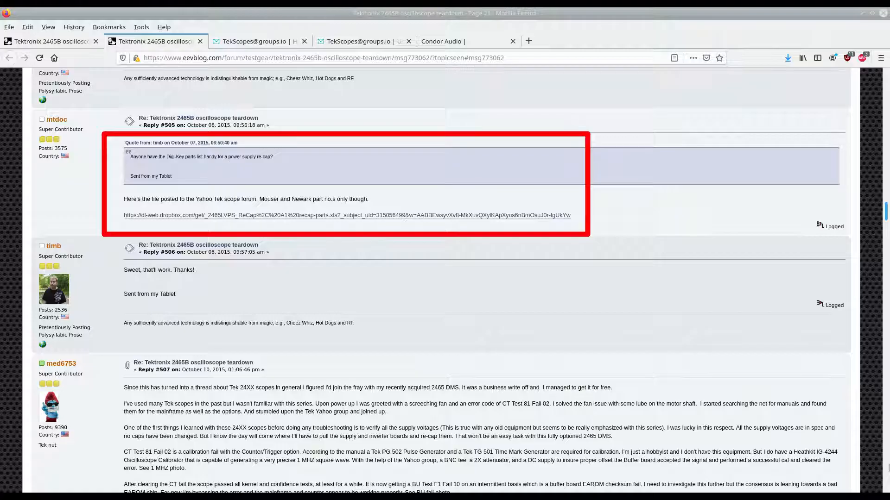
Step: From the TekScopes Groups.io recap files, open 2465LVPS_ReCap, A1 recap-parts.xls in LibreOffice Calc
left_click(258, 41)
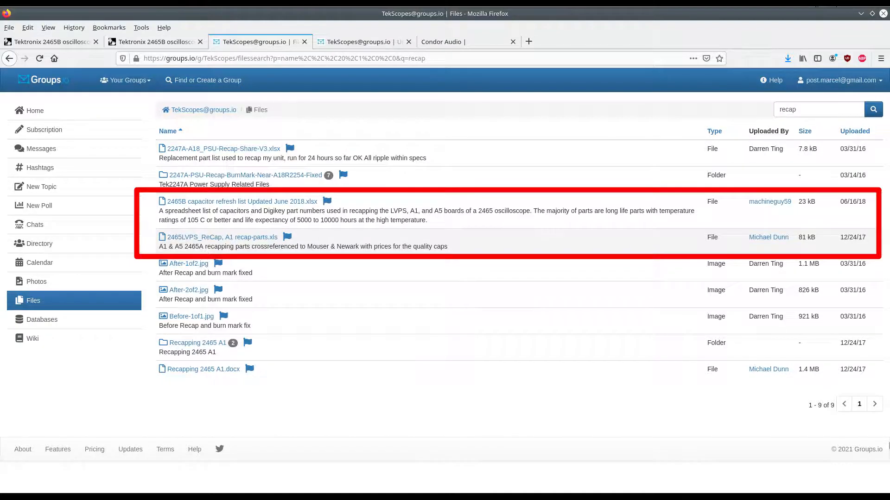
left_click(222, 238)
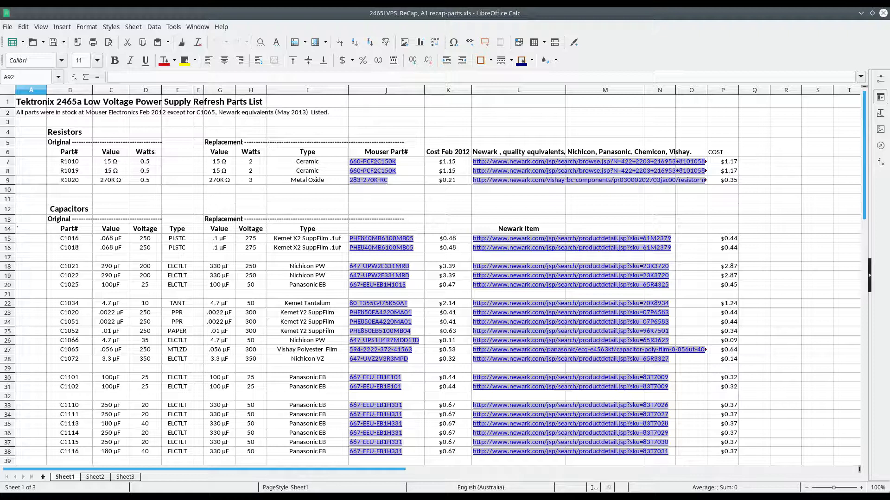